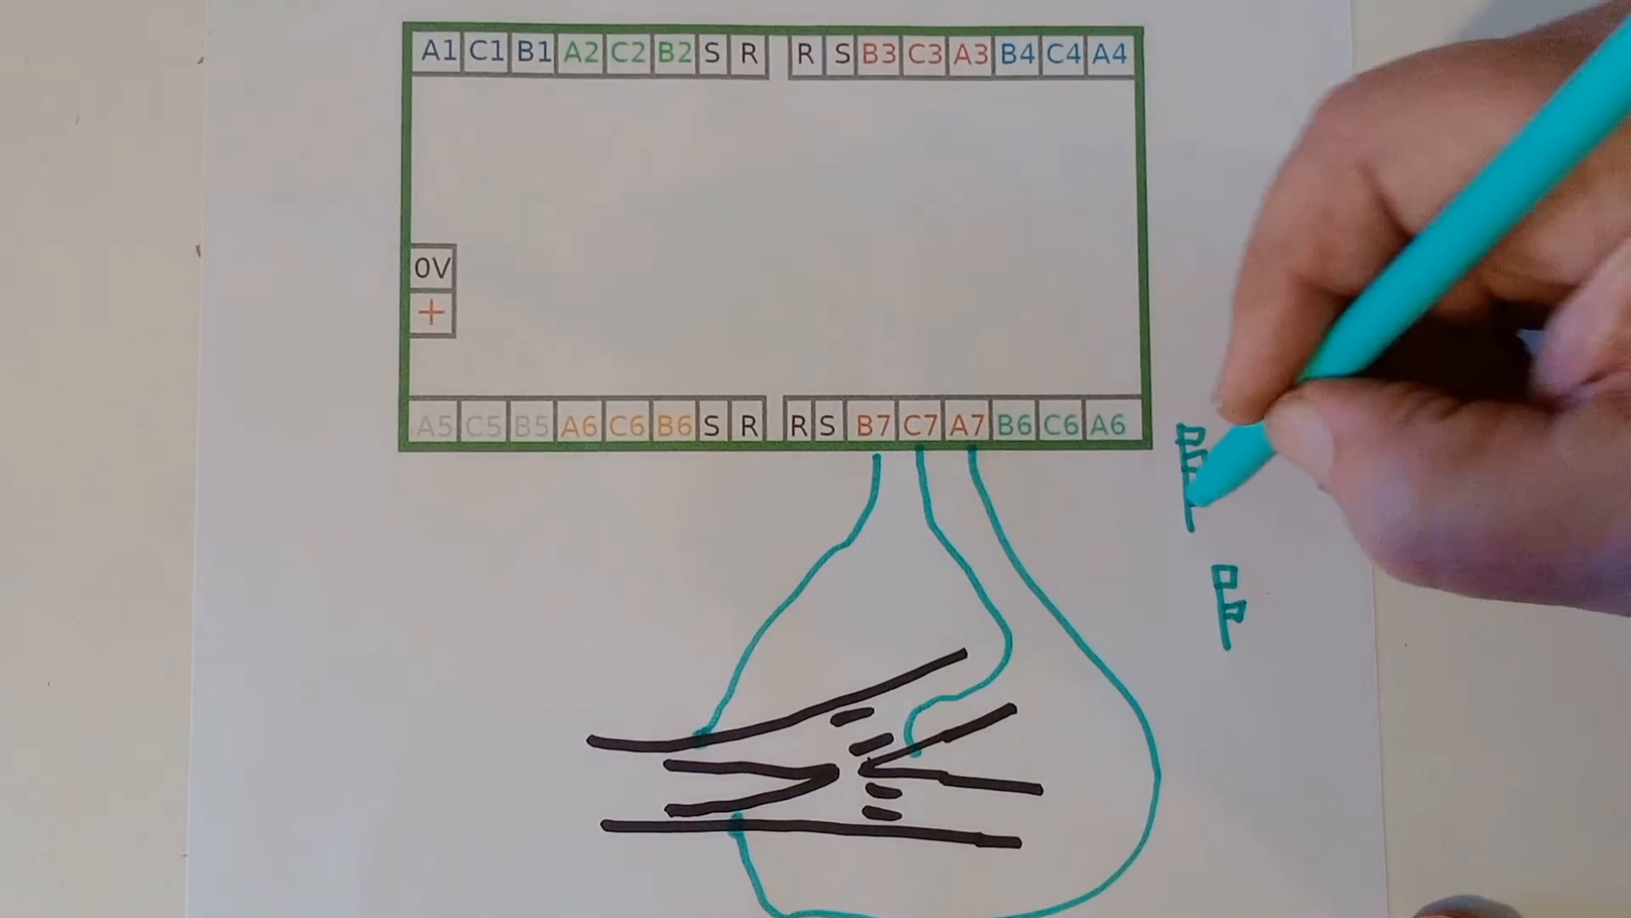
mouse_move(1216, 490)
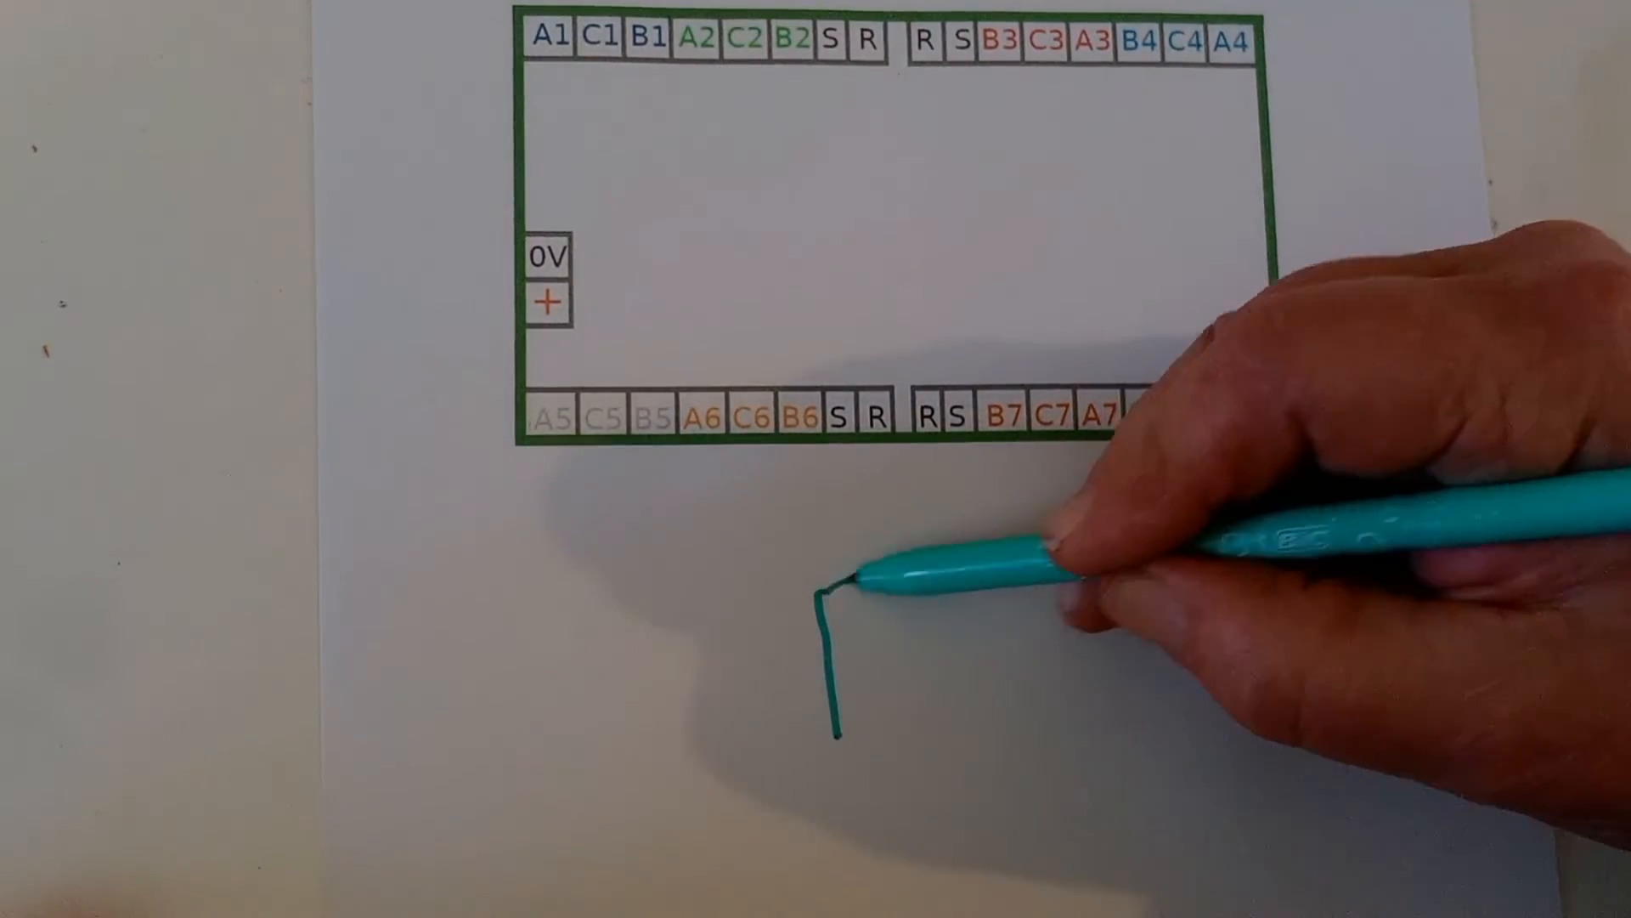
drag(843, 593, 1211, 624)
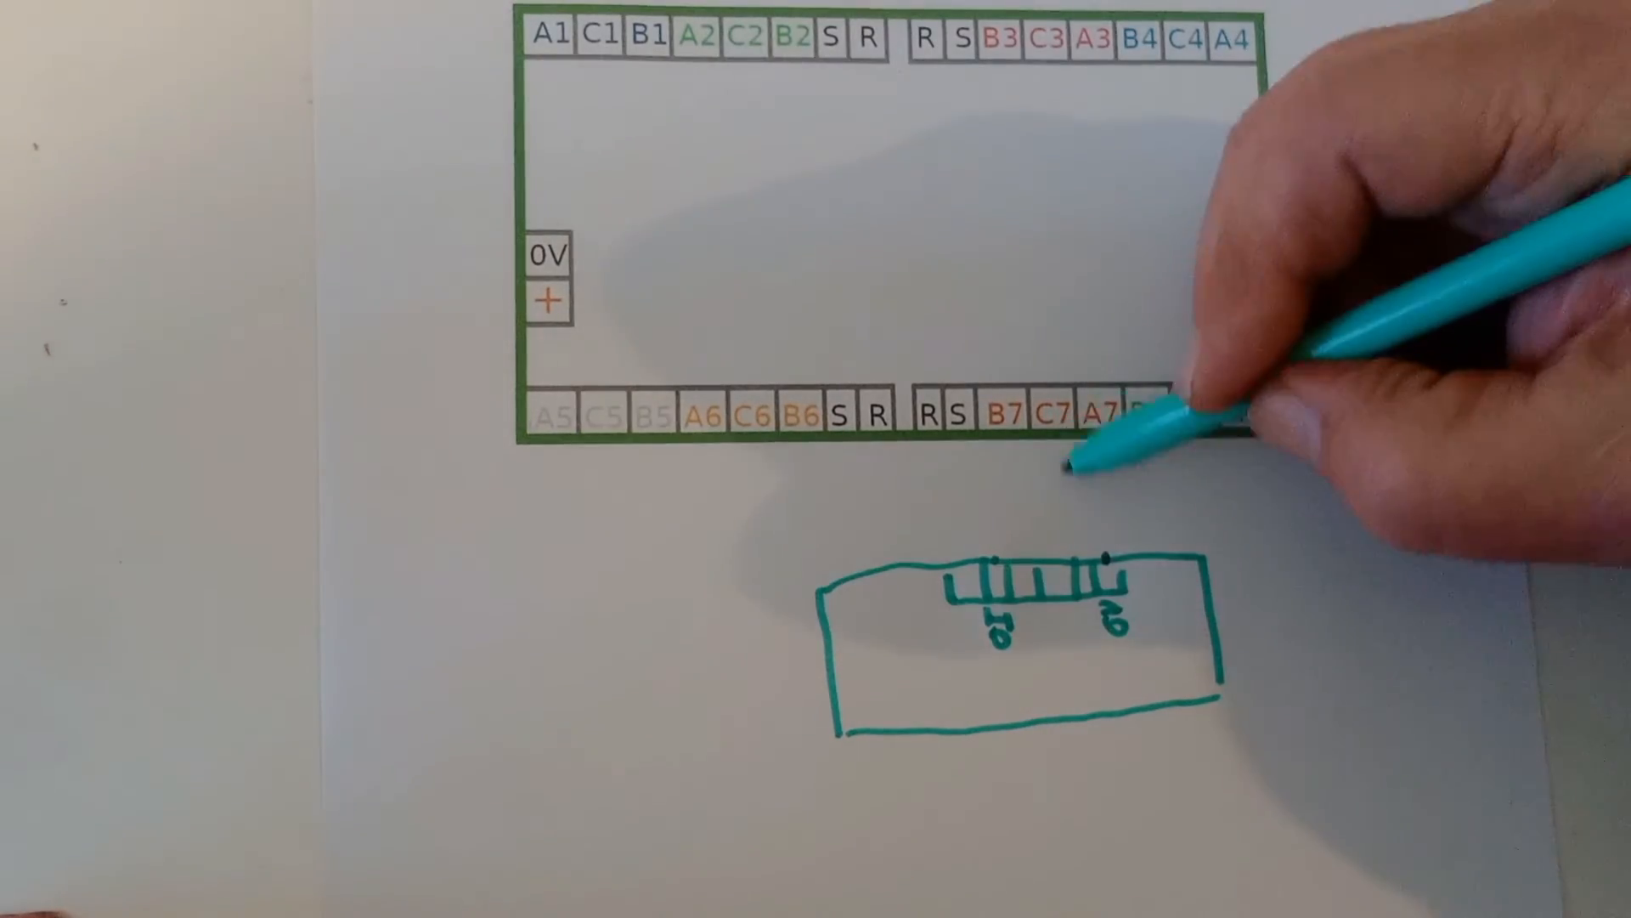
drag(1083, 427, 1102, 567)
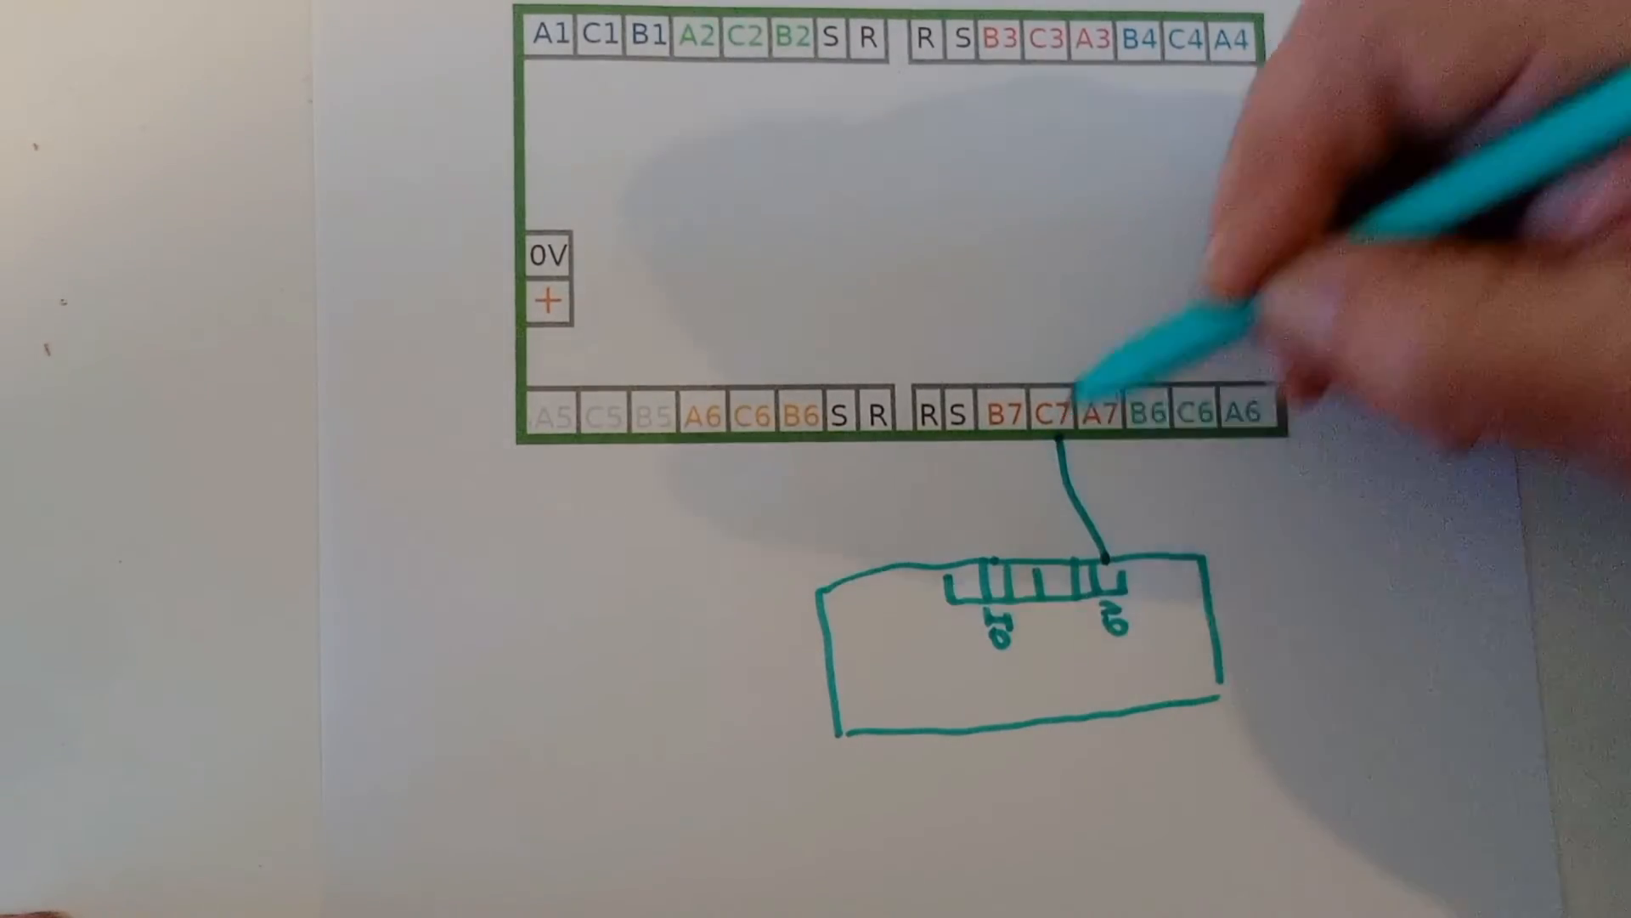